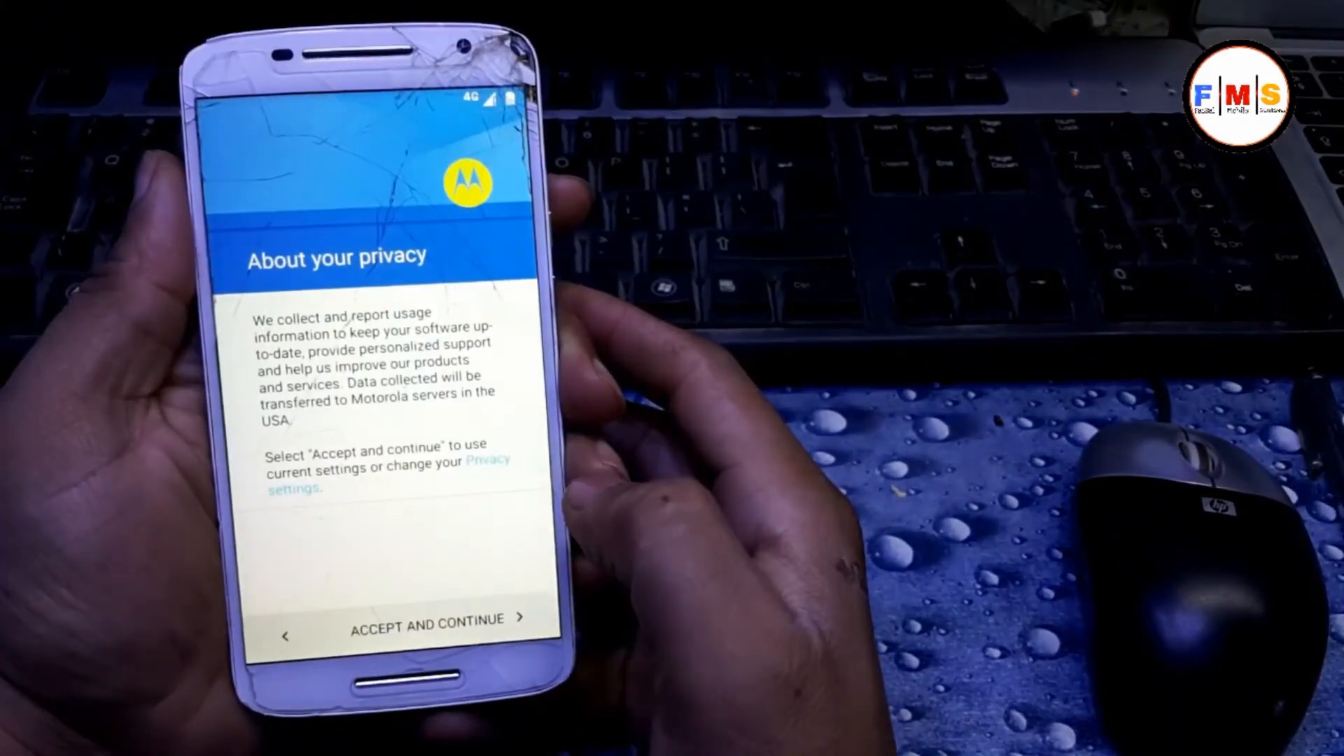
- Accept the Motorola privacy notice with ACCEPT AND CONTINUE, advancing to the Name entry screen
click(429, 621)
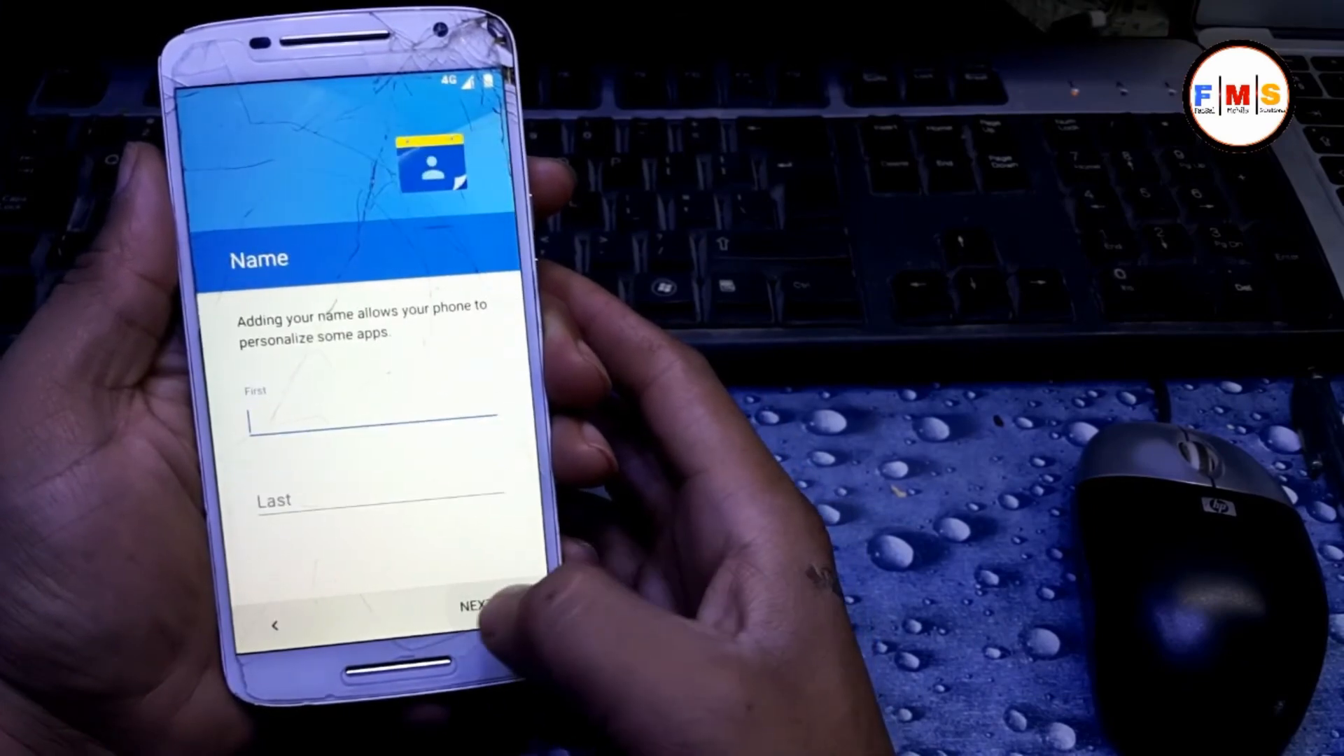